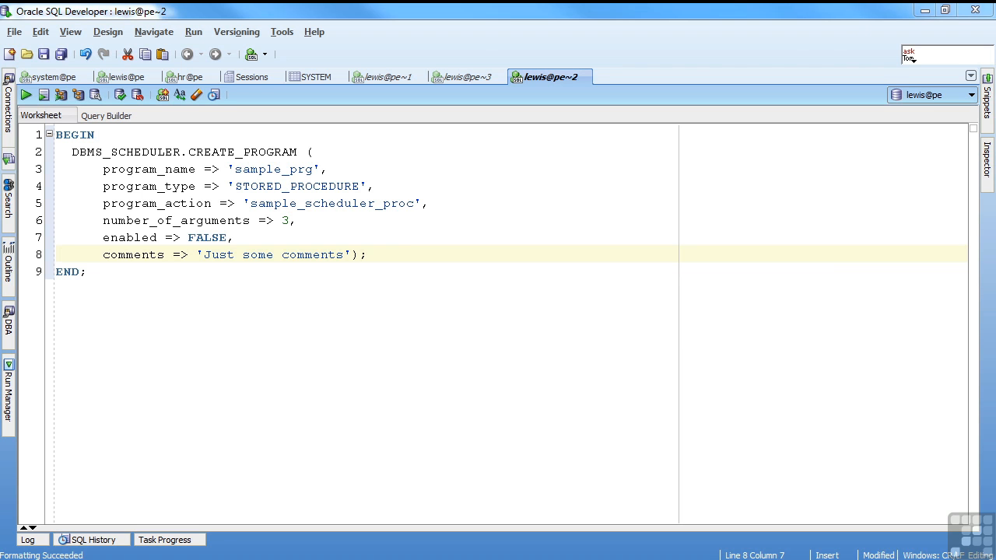
mouse_move(406, 231)
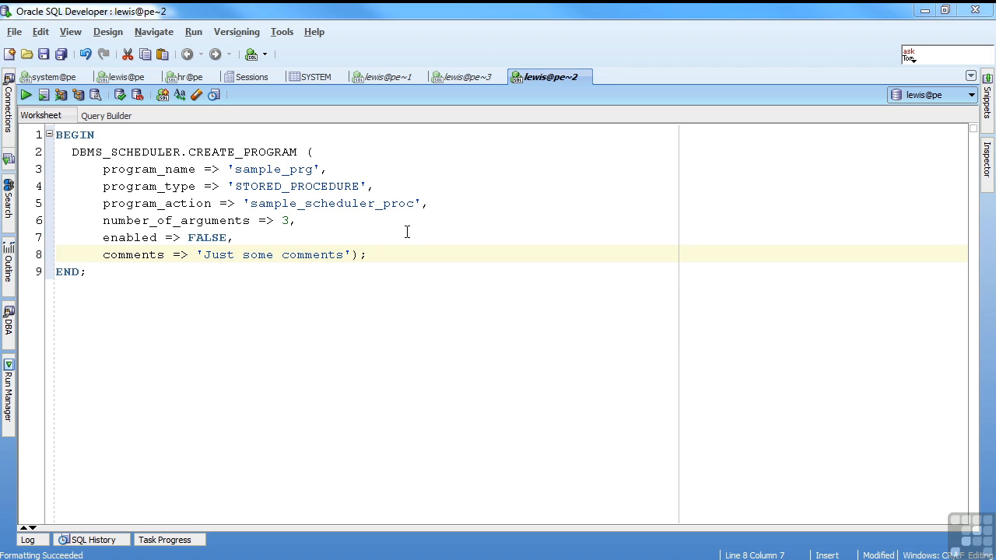
mouse_move(389, 77)
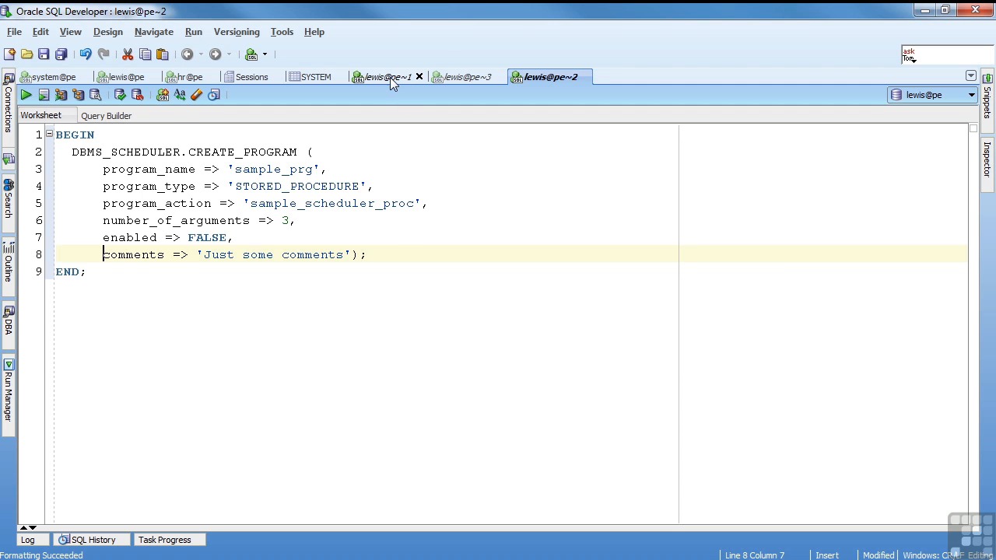
Compile sample_scheduler_proc twice, then bring up the sample_prg CREATE_PROGRAM worksheet.
click(385, 76)
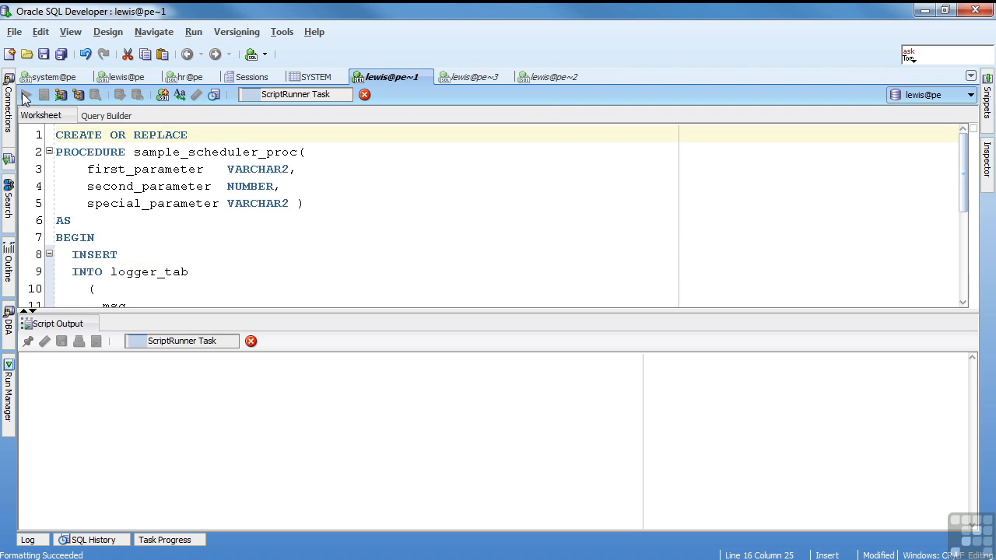
click(26, 94)
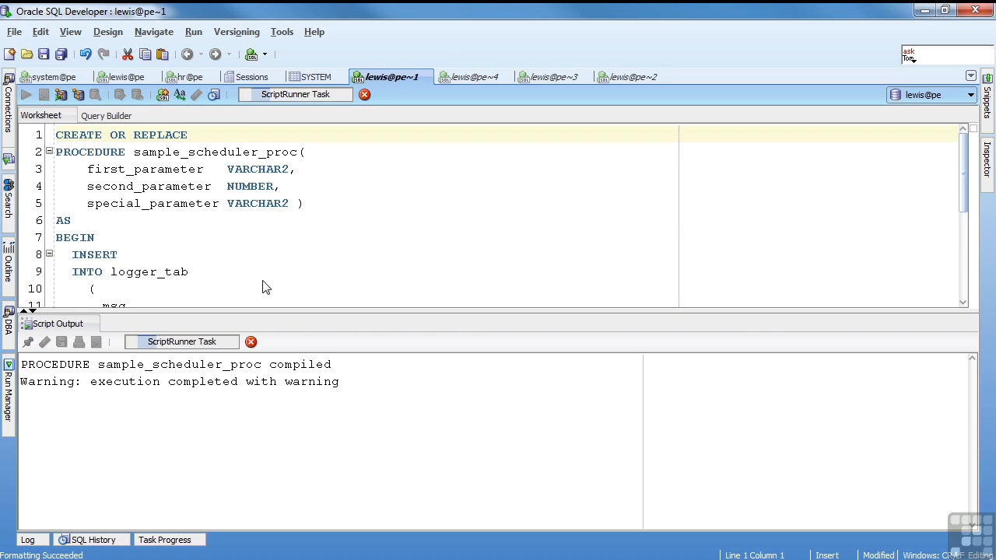
click(26, 94)
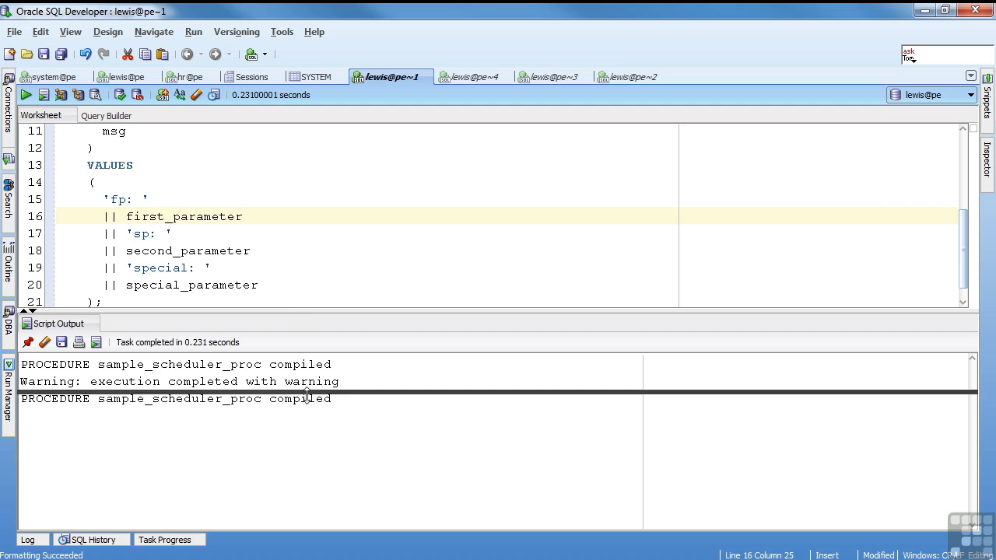
click(545, 76)
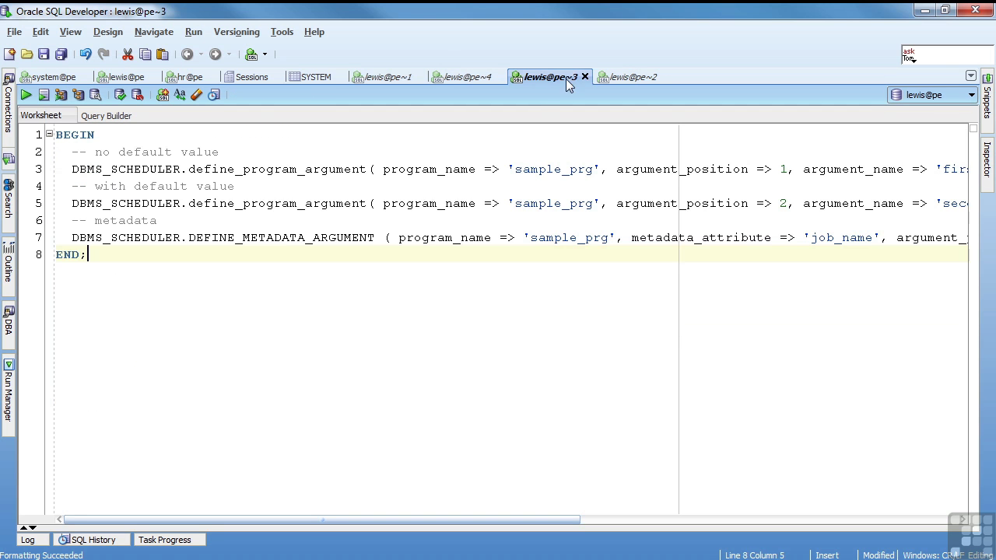
click(627, 76)
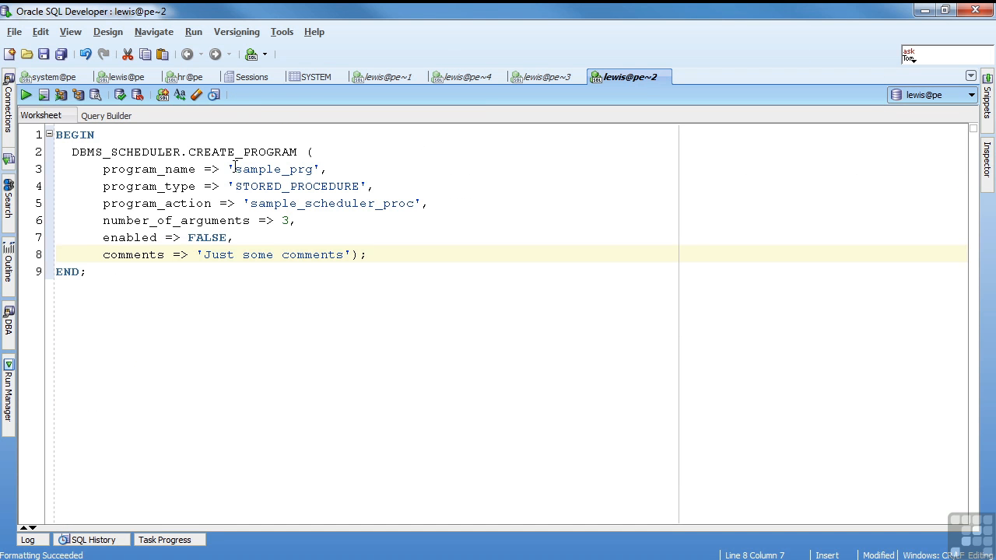
Review sample_prg's number_of_arguments and comments against the procedure, then run the CREATE_PROGRAM block.
double_click(276, 168)
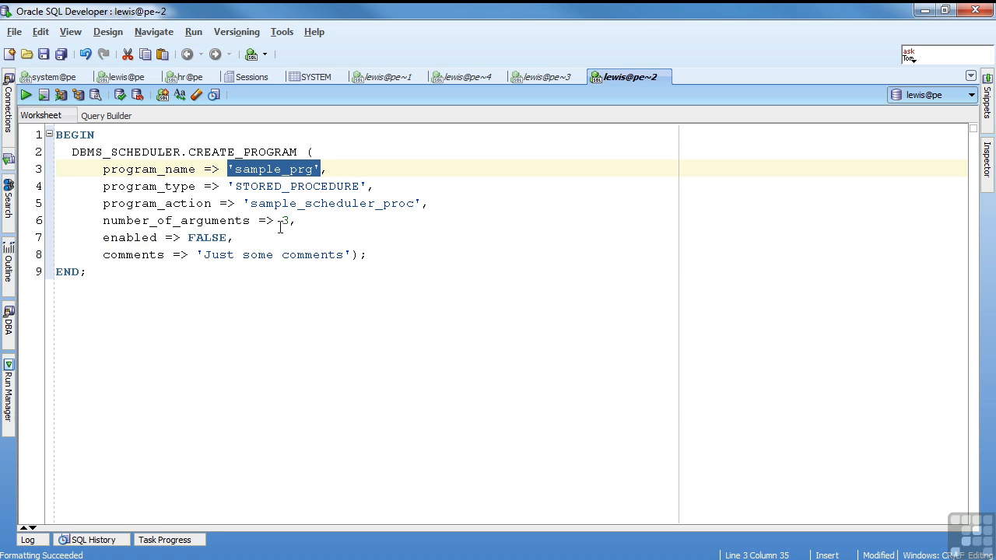
mouse_move(370, 193)
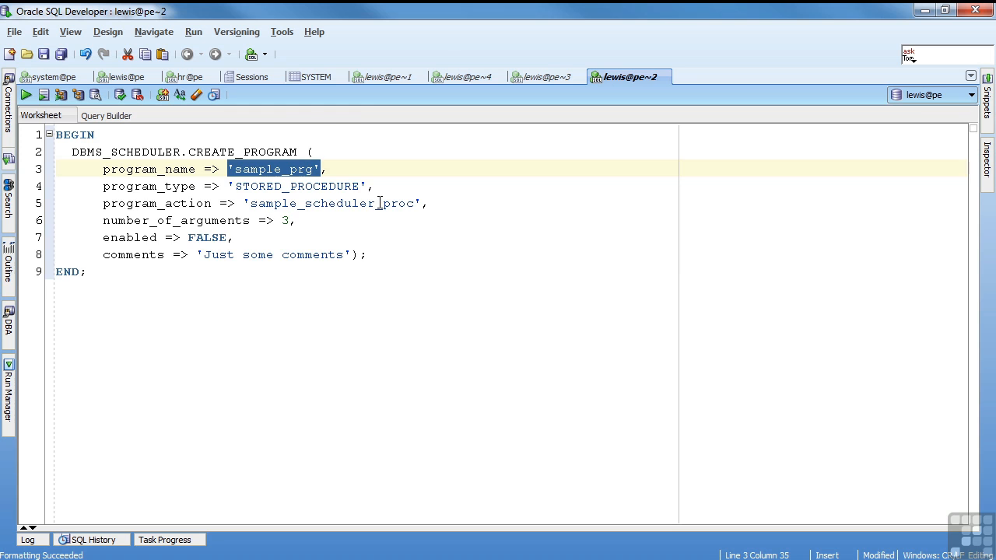
click(386, 77)
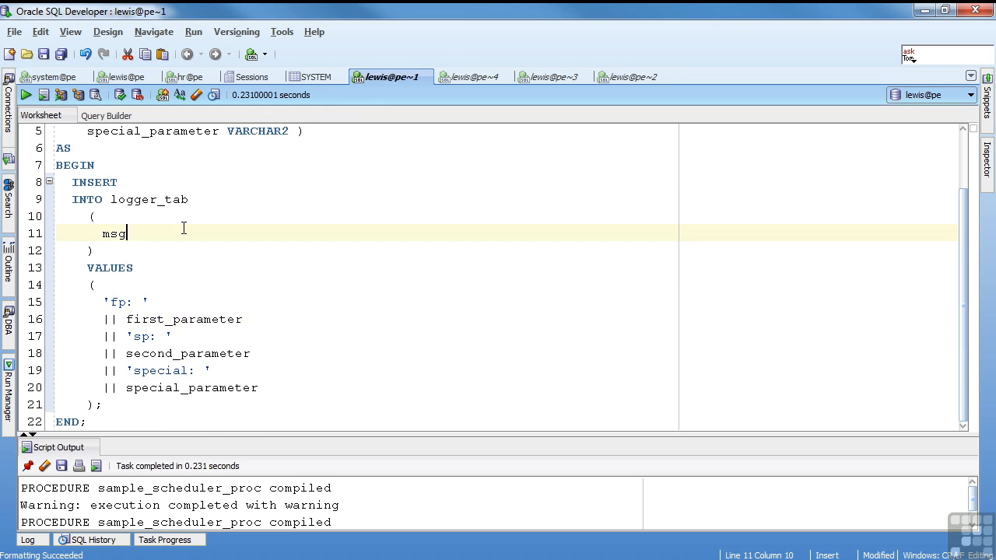
scroll(up, 3)
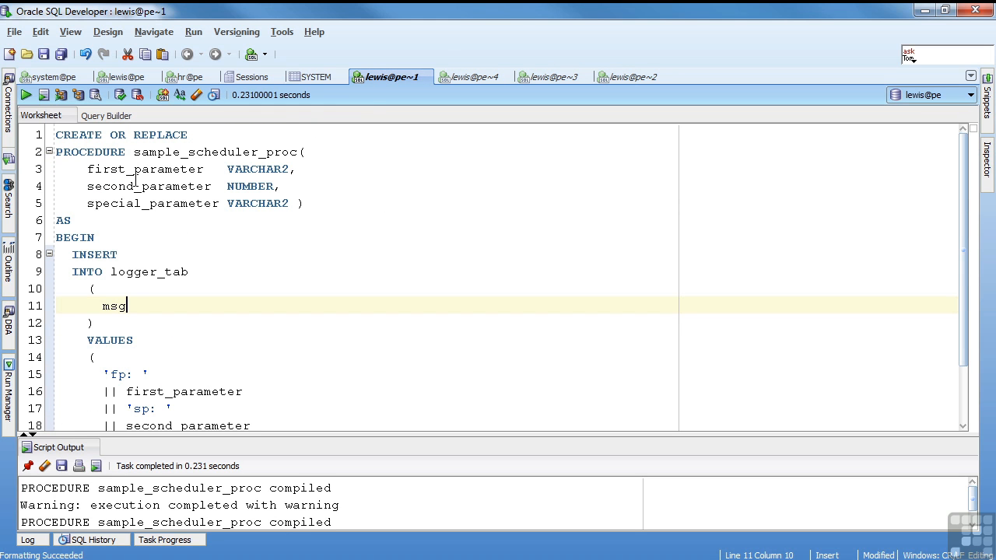
click(628, 76)
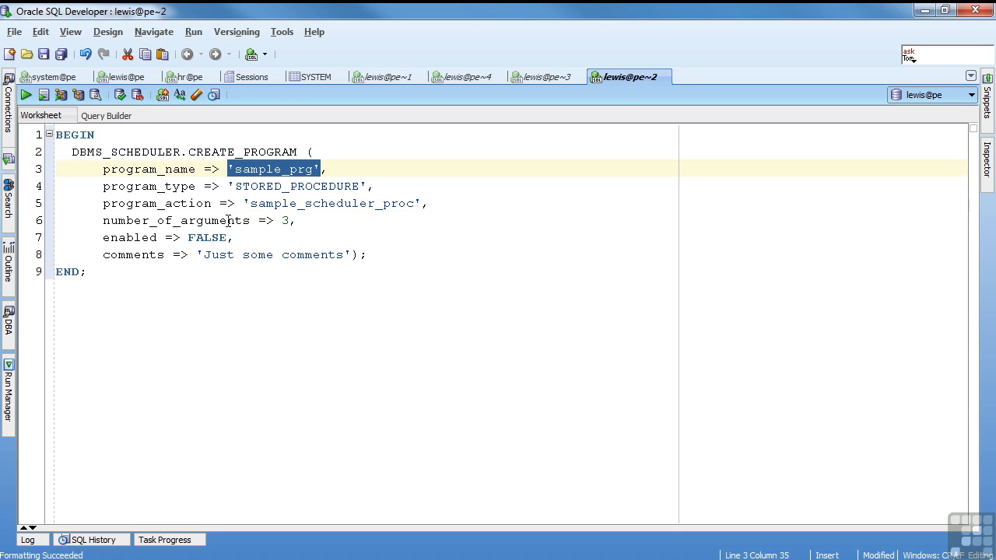
click(251, 220)
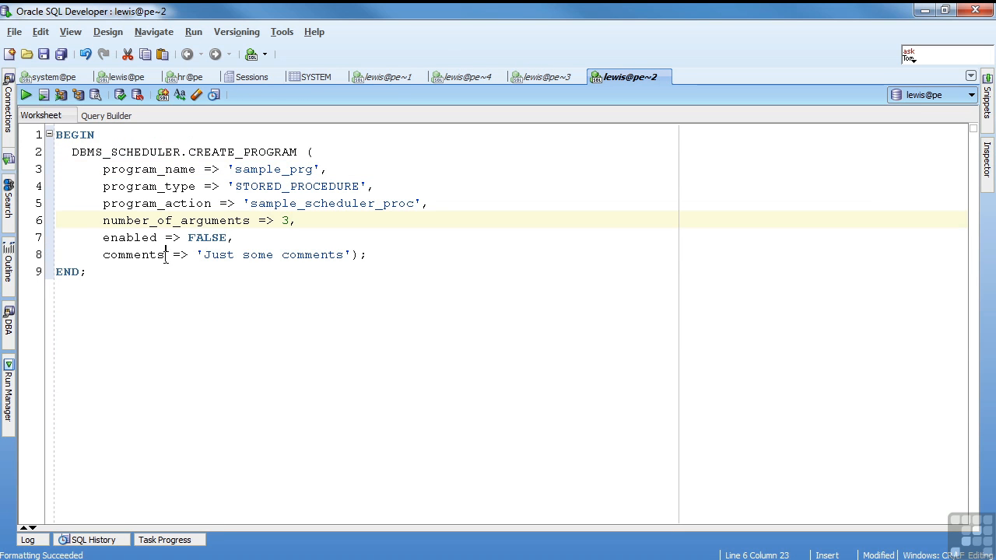
click(166, 254)
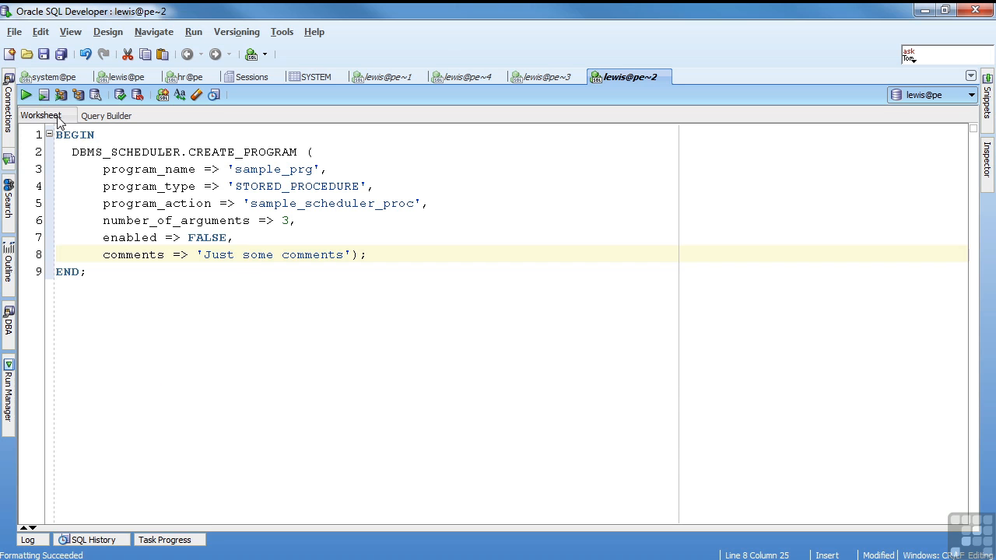
click(43, 94)
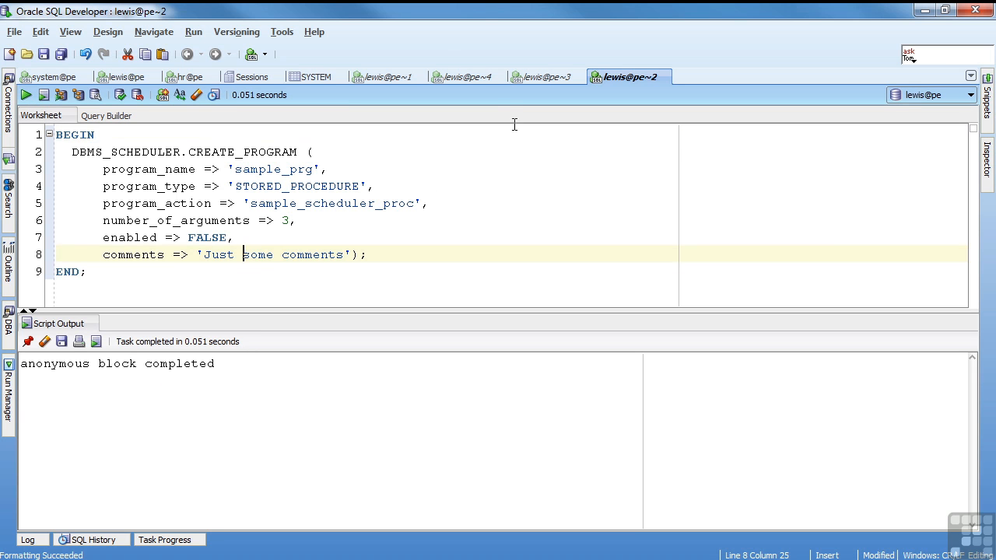
click(544, 76)
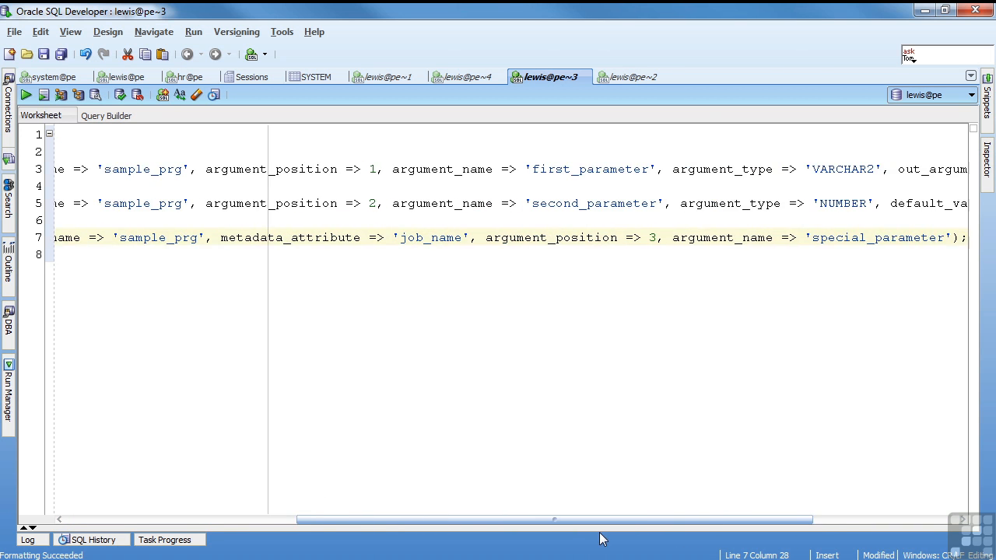
Compare procedure parameters with sample_prg's argument definitions, then run the three-argument block.
click(387, 77)
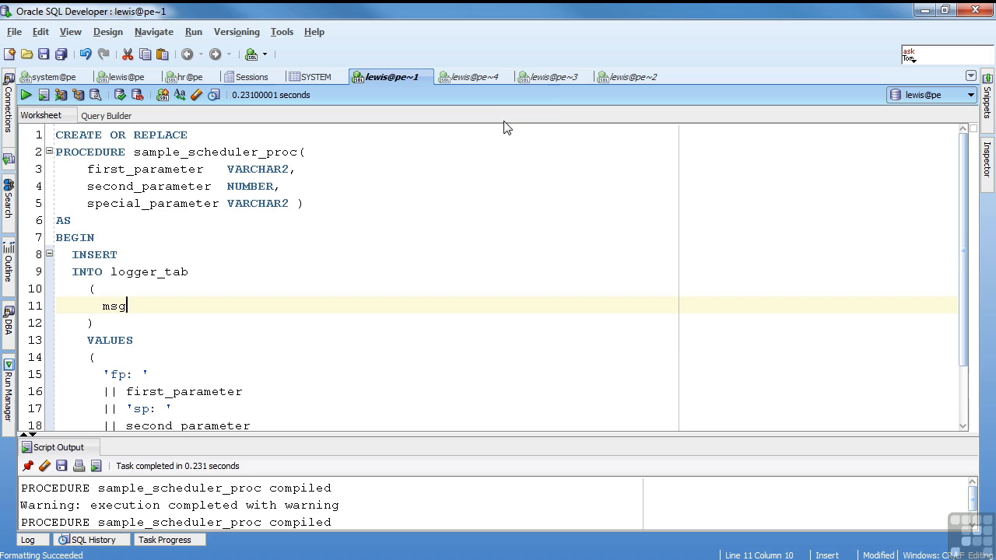
click(546, 76)
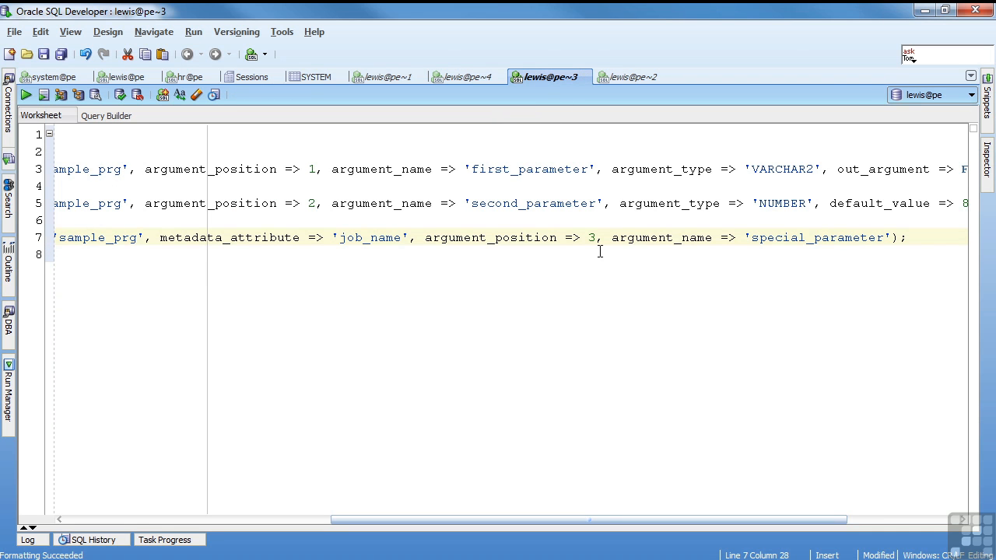
mouse_move(427, 127)
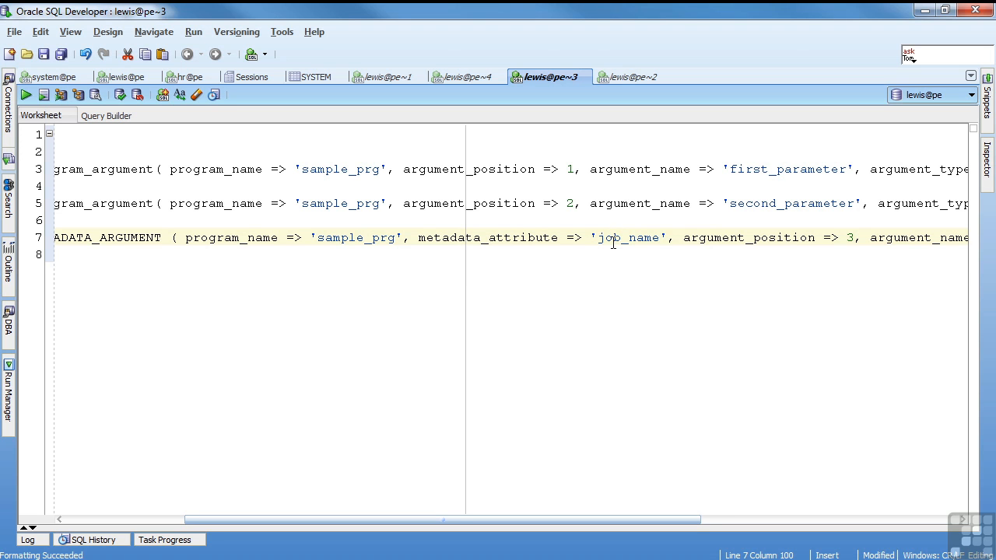
mouse_move(814, 193)
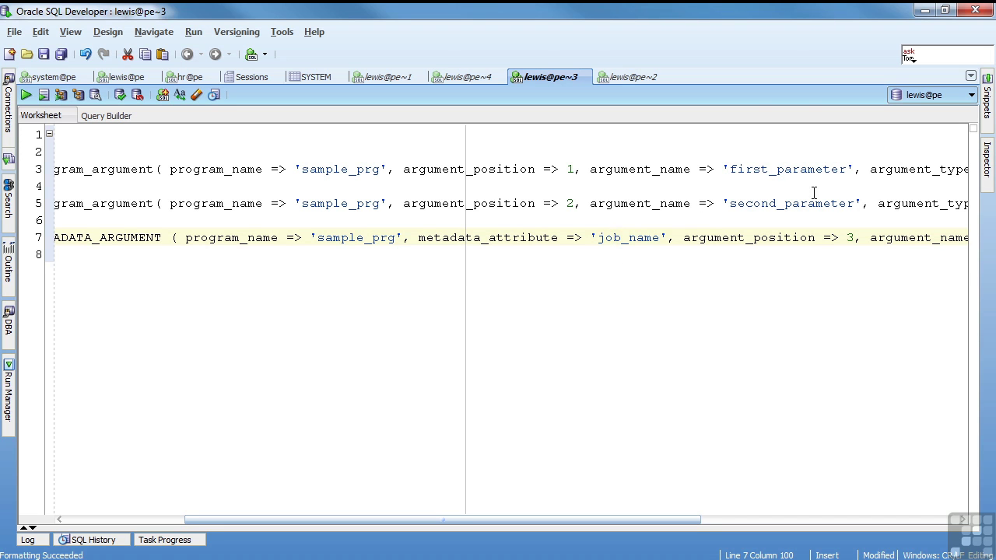
mouse_move(620, 241)
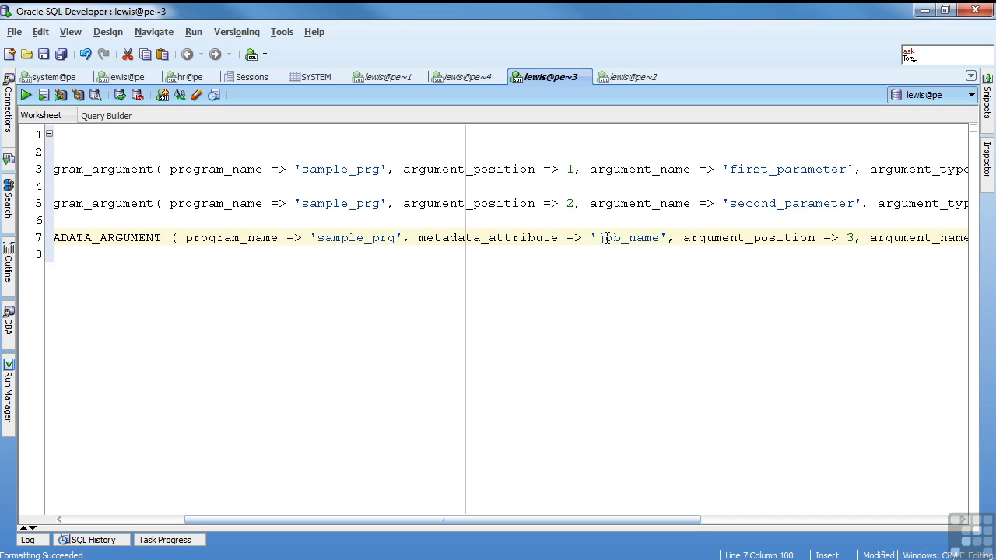
mouse_move(611, 242)
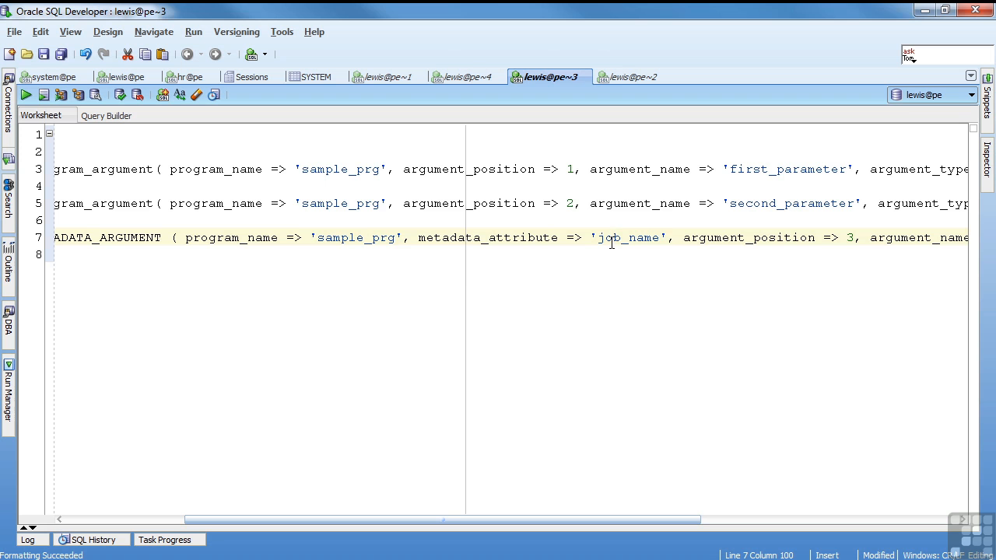
click(387, 76)
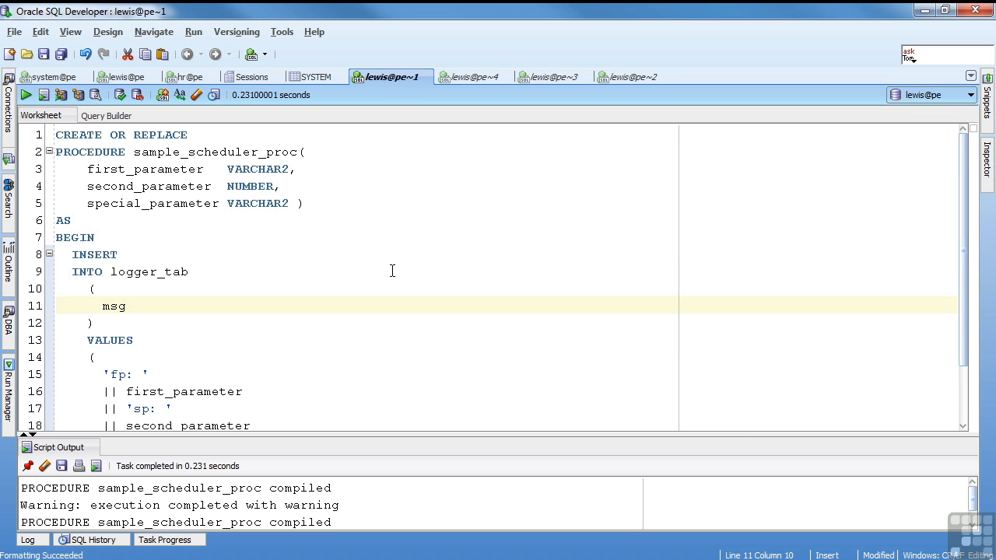
scroll(down, 3)
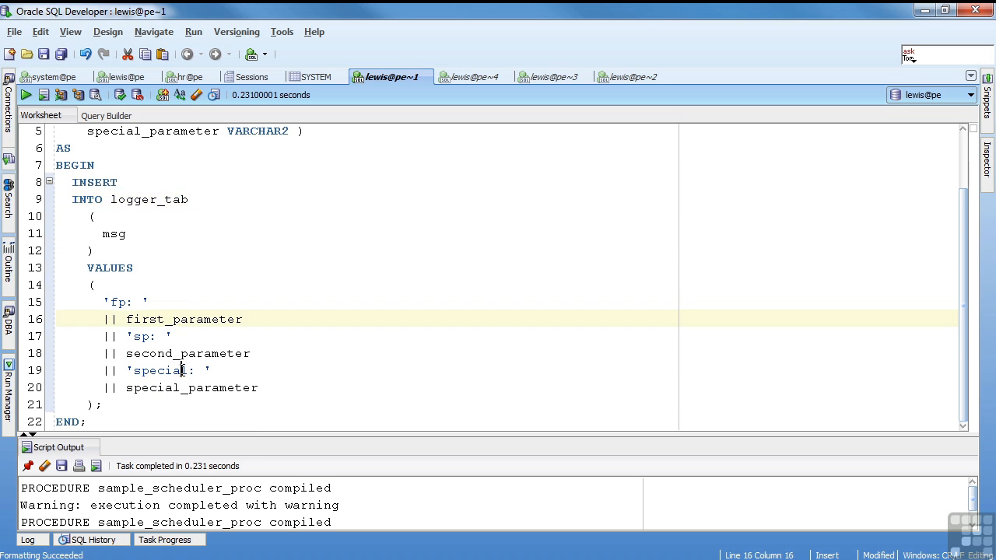
scroll(up, 3)
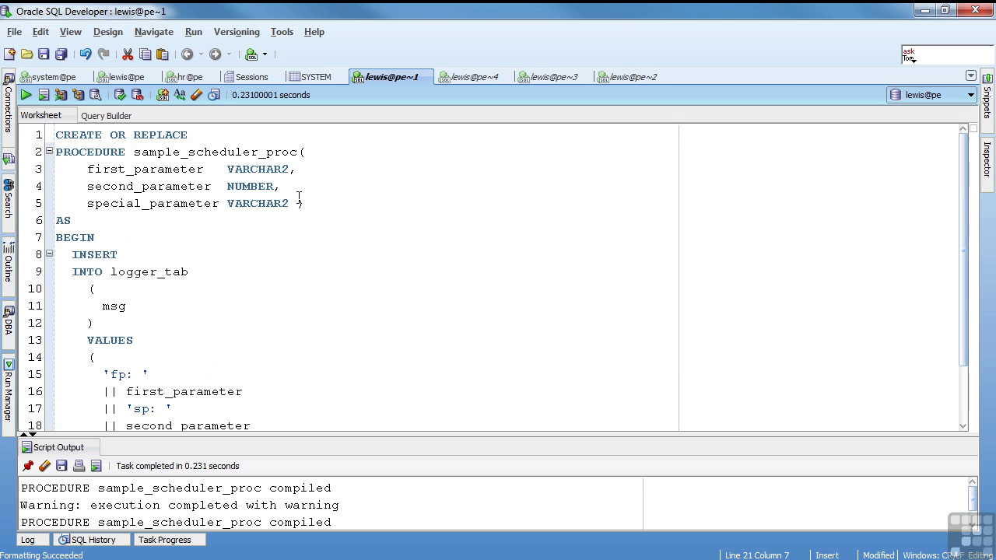
click(549, 76)
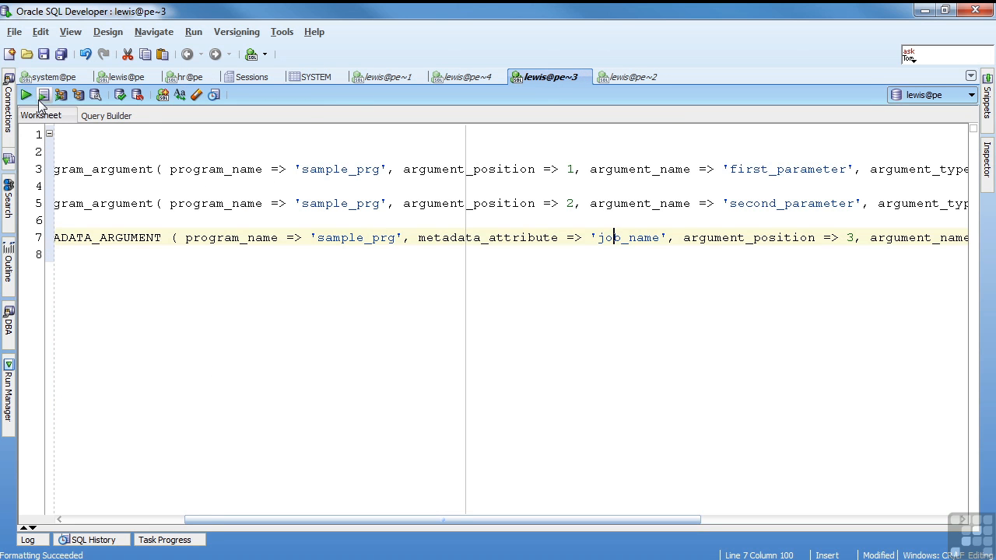
click(44, 95)
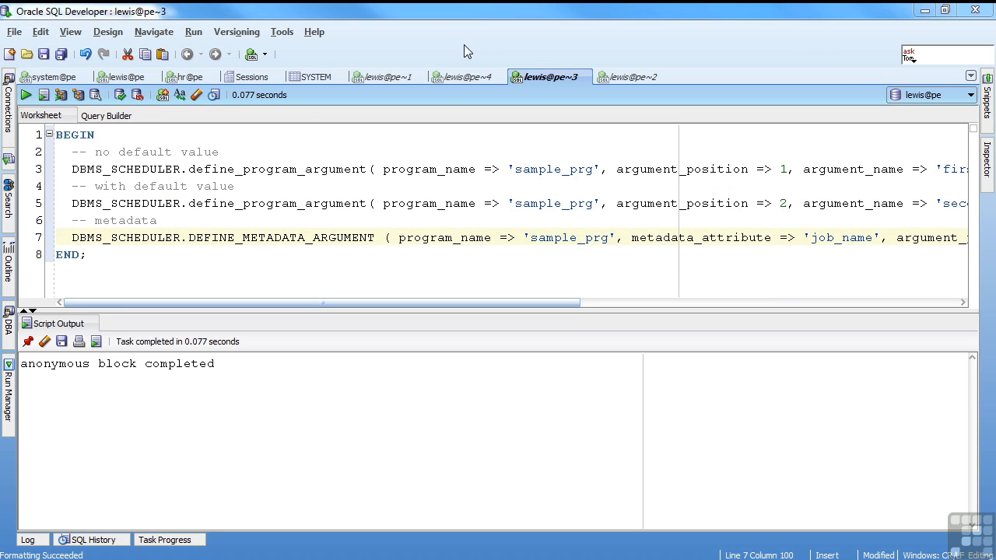
Run the DBMS_SCHEDULER.ENABLE block for sample_prg from the lewis@pe~4 worksheet.
click(465, 76)
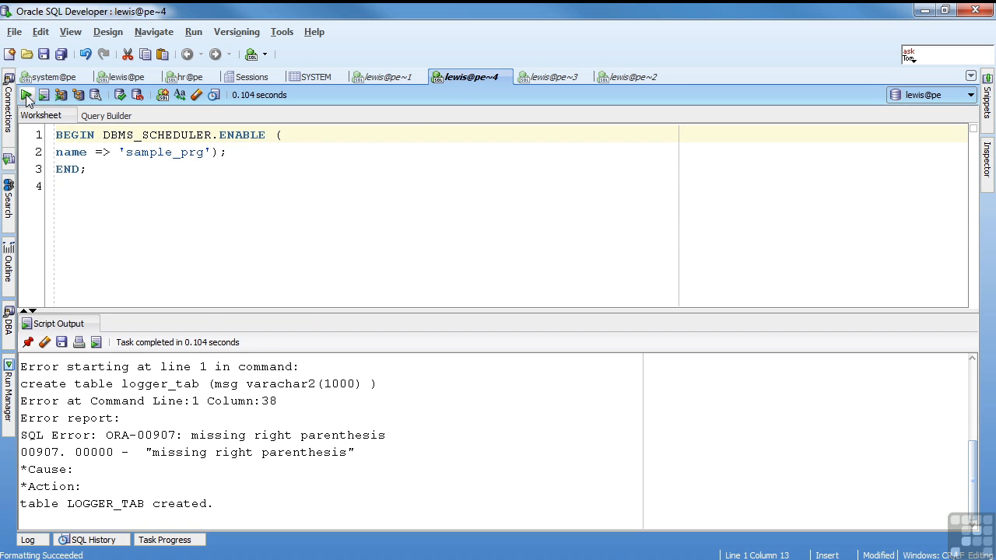
click(26, 94)
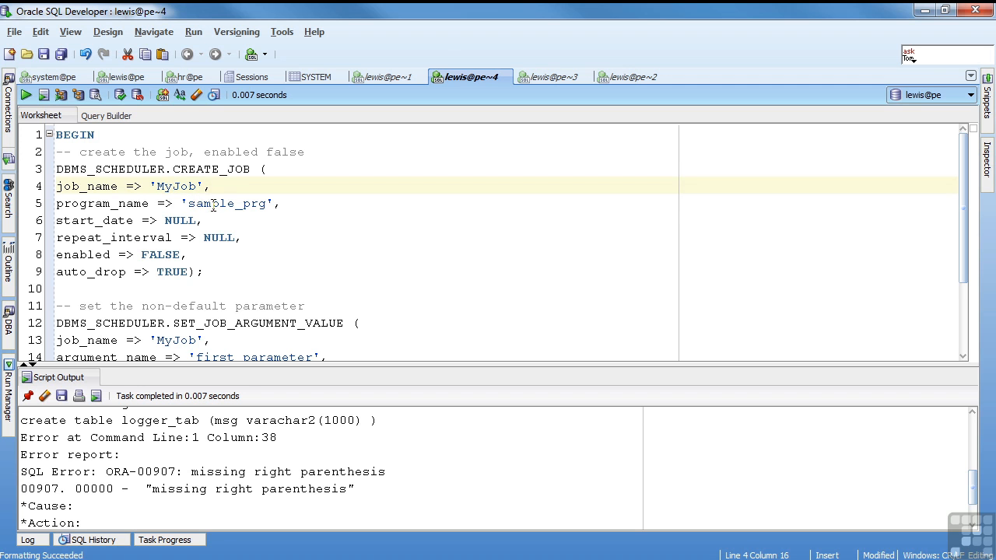
Review MyJob's program_name, repeat_interval, first_parameter 'What up?' and enable call, then execute.
click(217, 203)
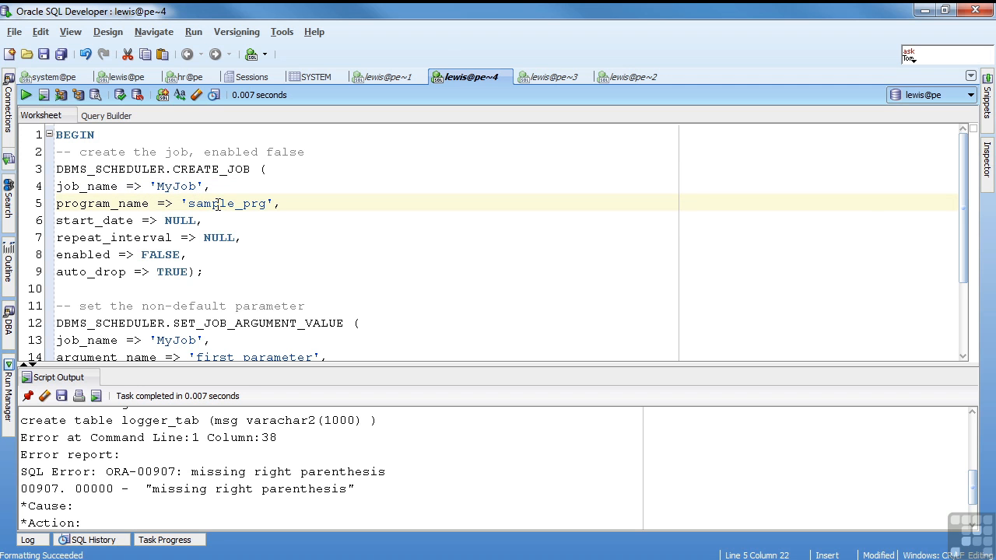
click(162, 237)
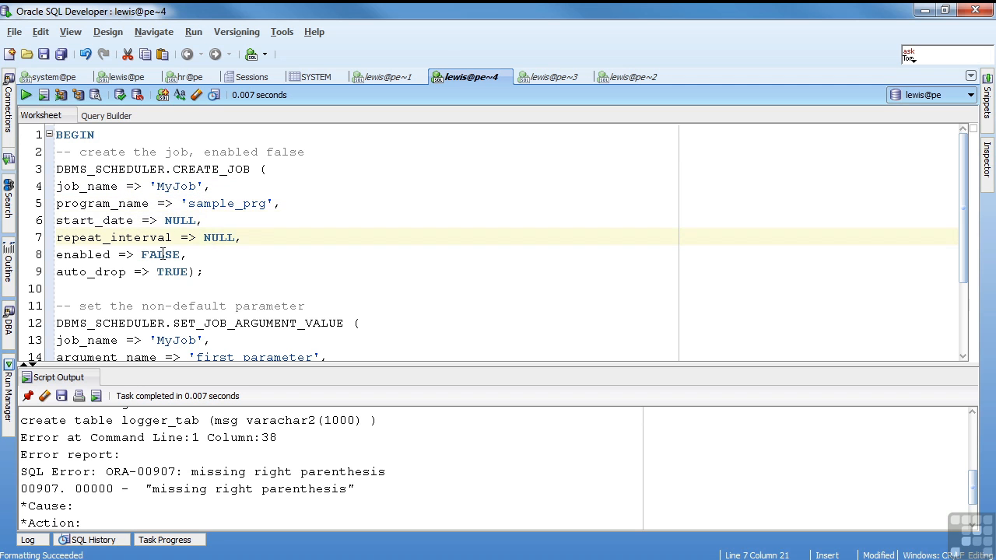
scroll(down, 3)
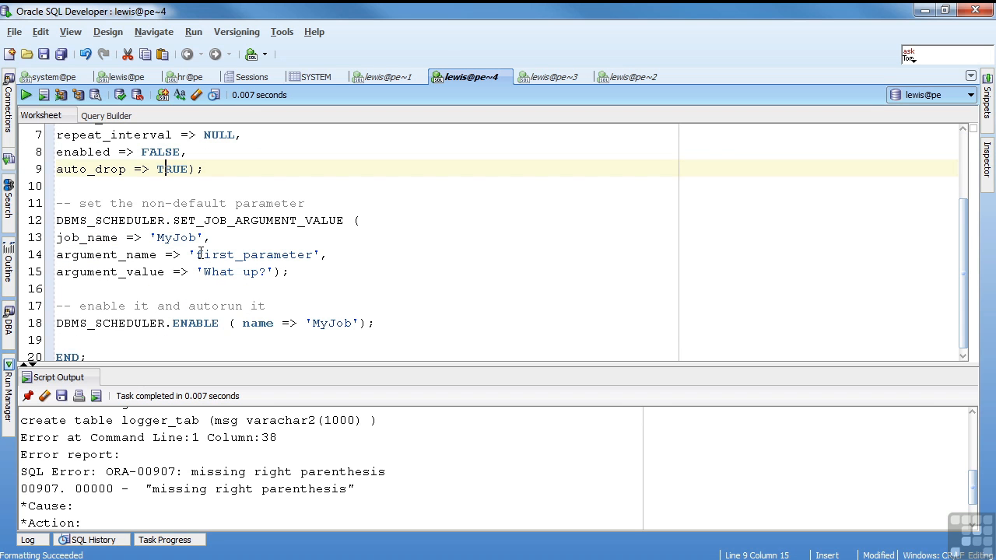
click(227, 237)
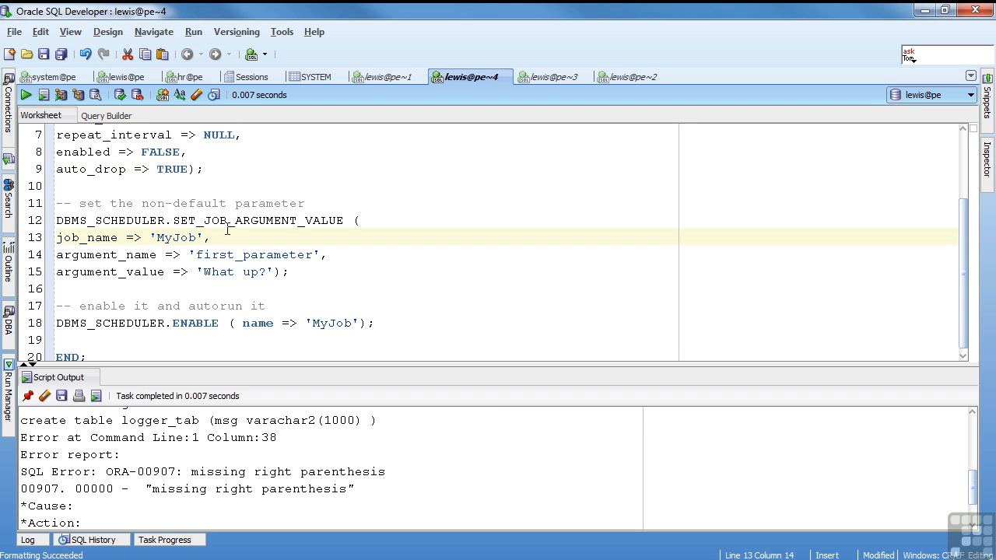
mouse_move(198, 228)
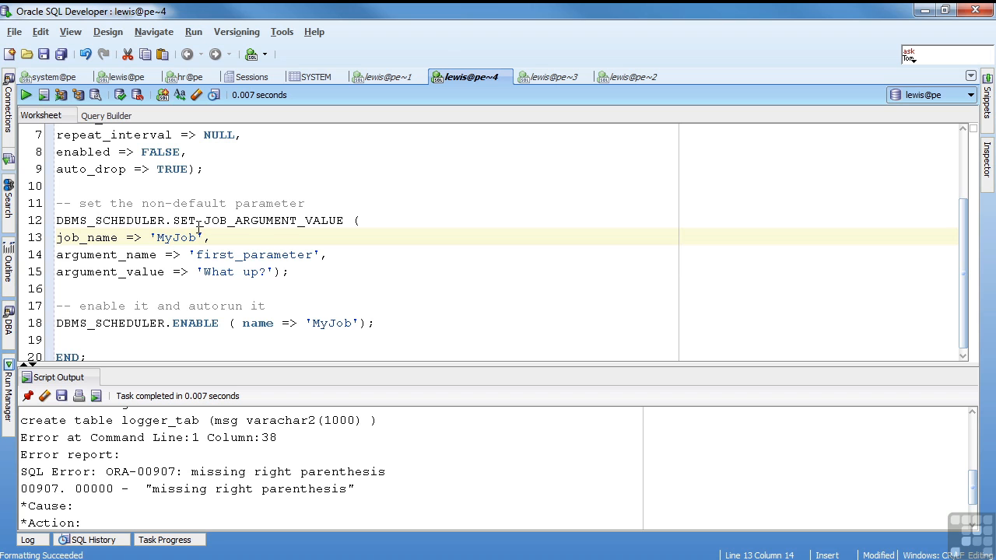
click(229, 255)
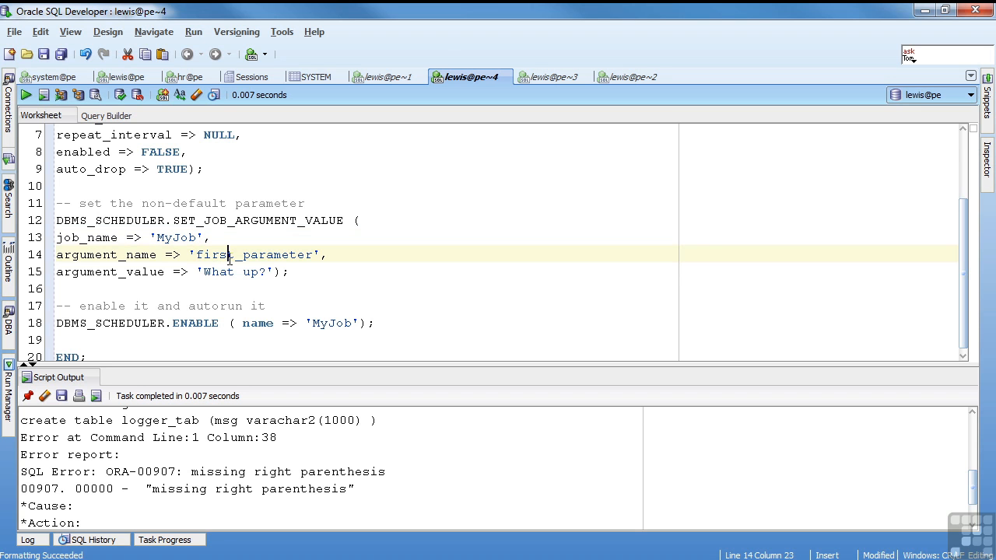
click(243, 271)
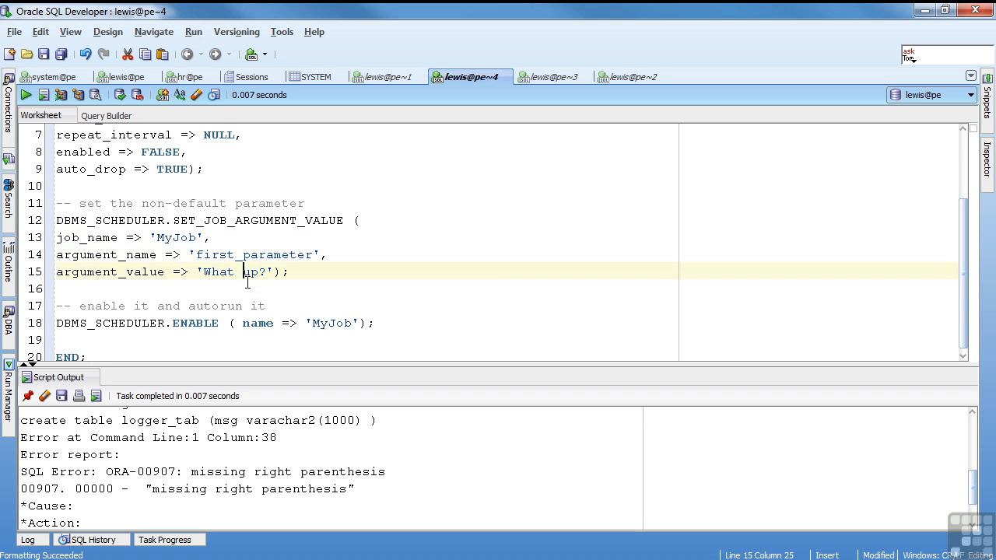
click(353, 318)
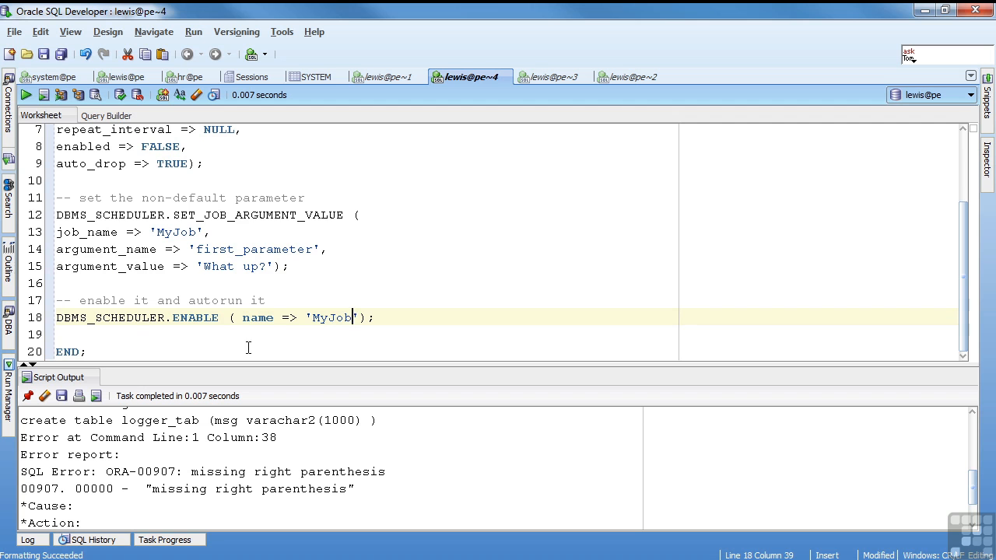
scroll(up, 3)
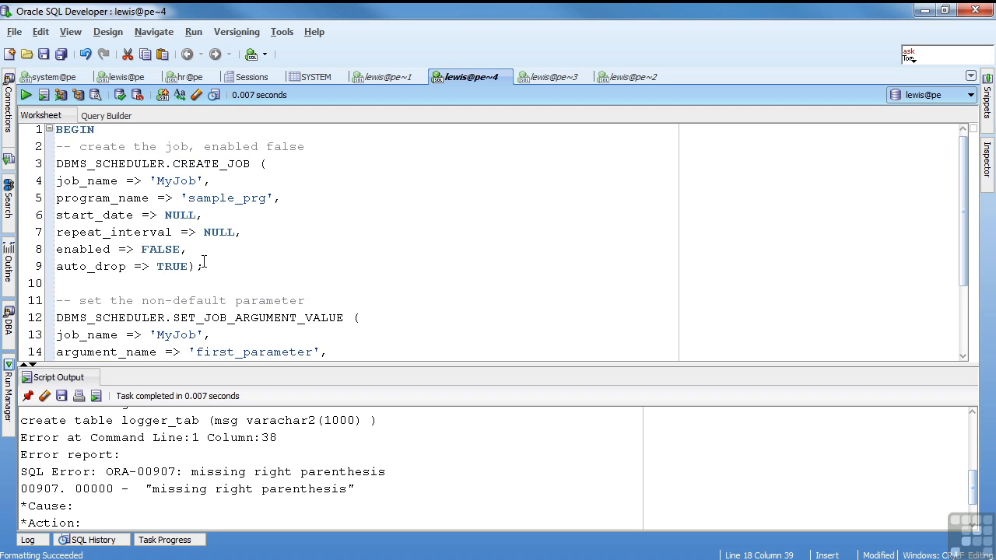
mouse_move(160, 278)
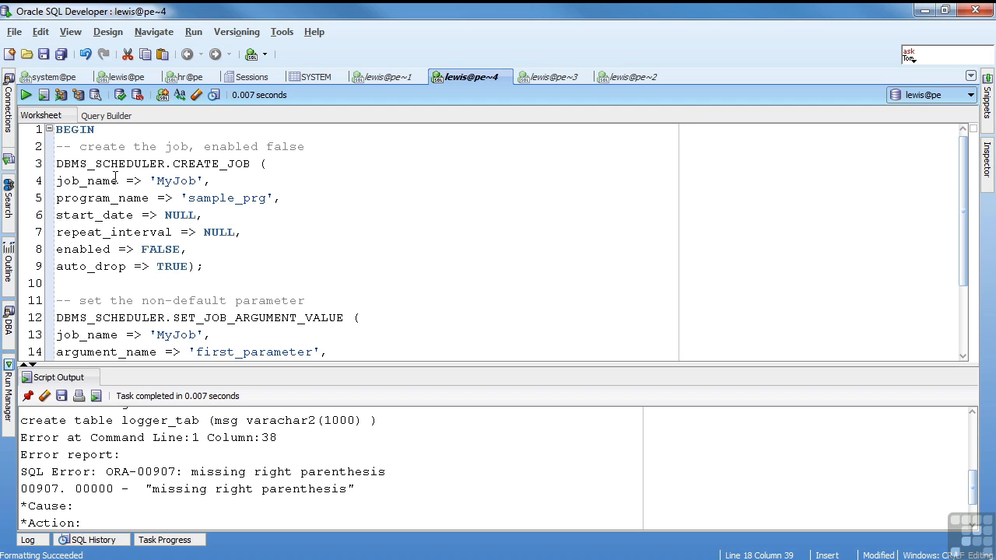
click(44, 94)
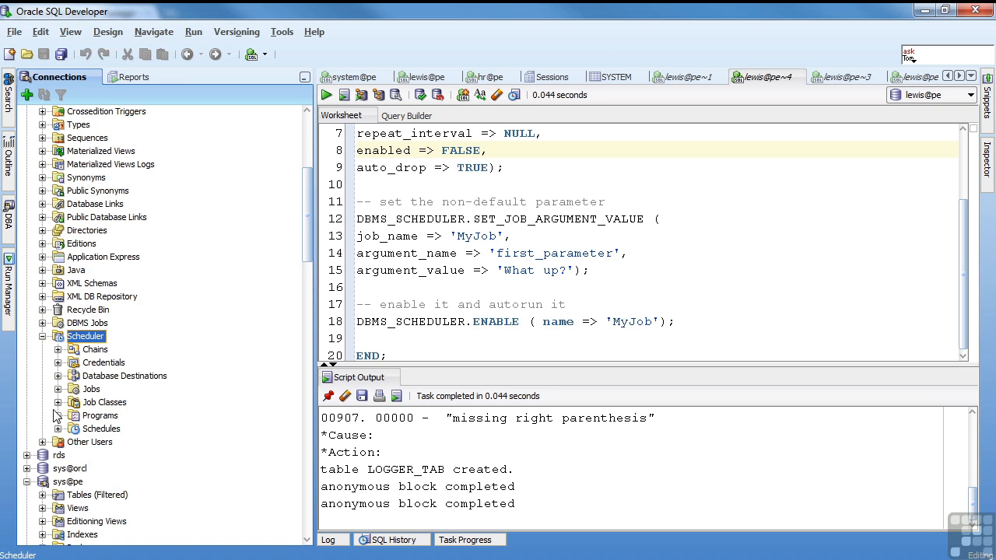
Check the empty Scheduler Jobs folder and open SAMPLE_PRG under Programs.
click(92, 389)
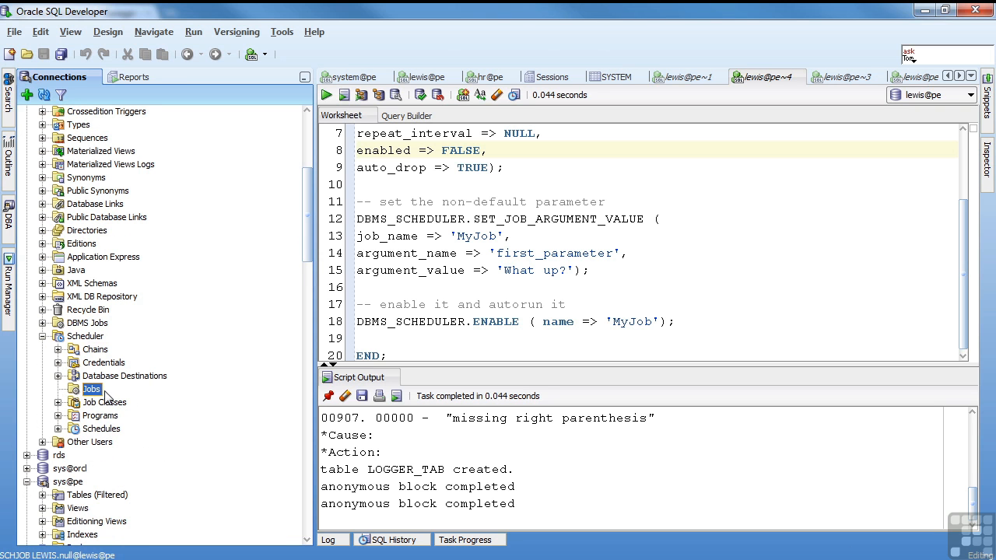
click(59, 415)
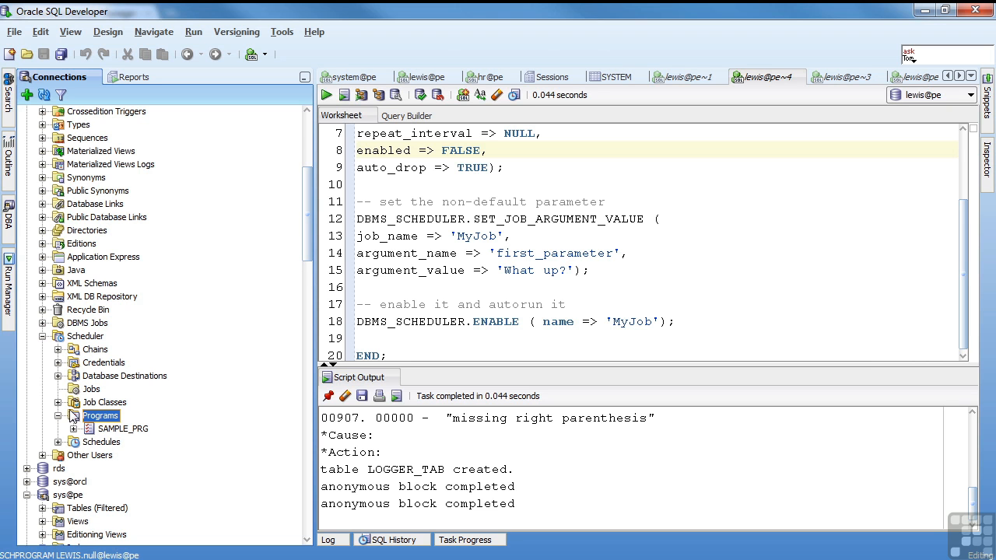
double_click(123, 428)
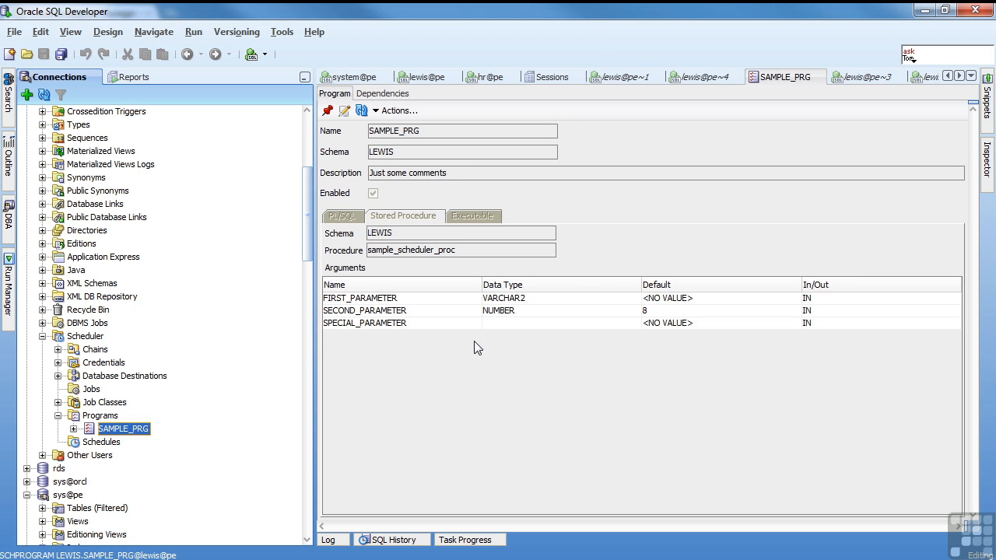
mouse_move(66, 181)
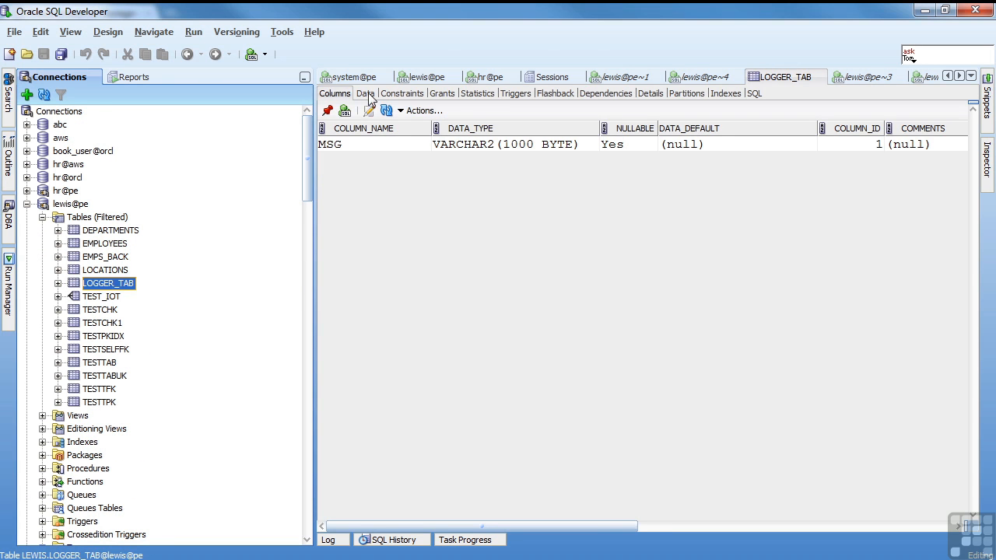
Show LOGGER_TAB's data and highlight the 'fp: What up?sp: 8special: MYJOB' row.
click(365, 94)
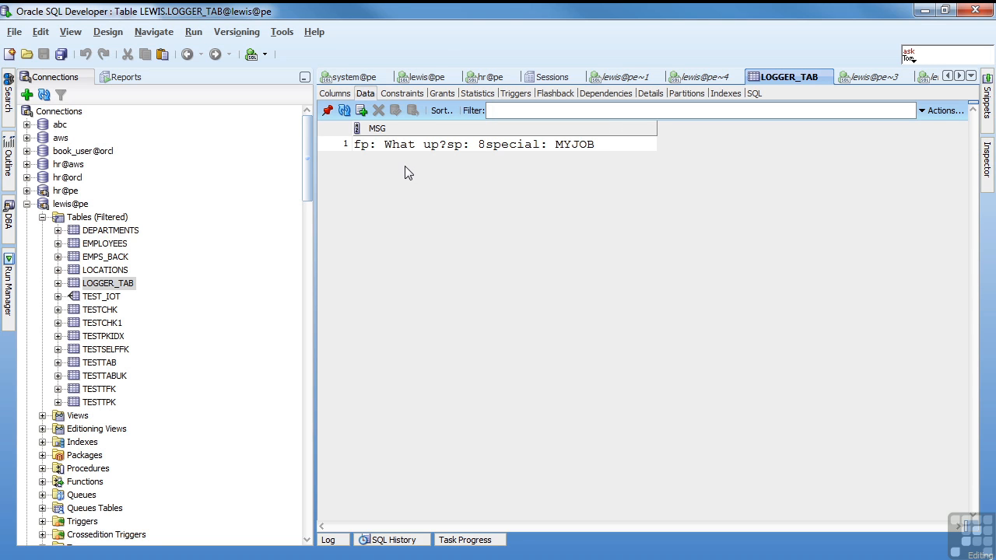
mouse_move(484, 159)
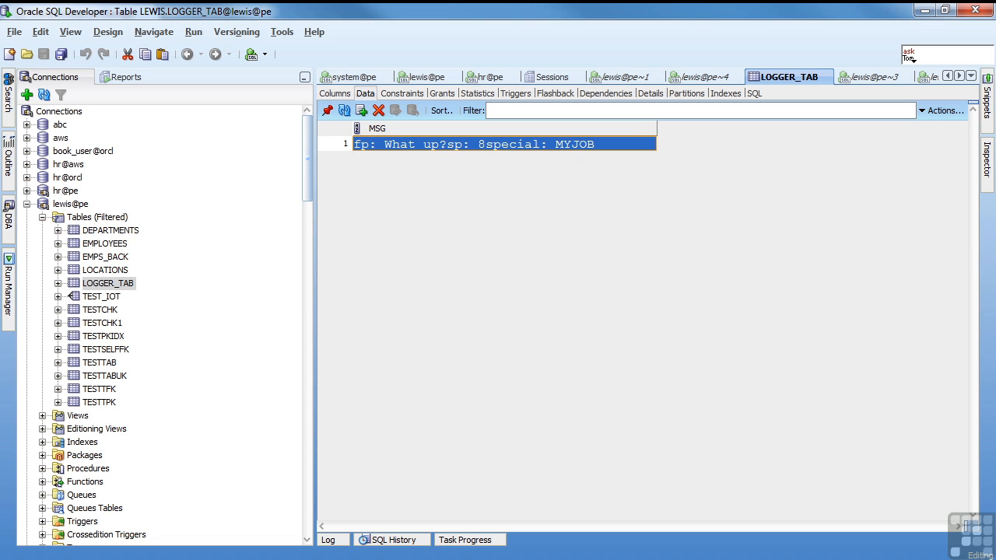
click(701, 76)
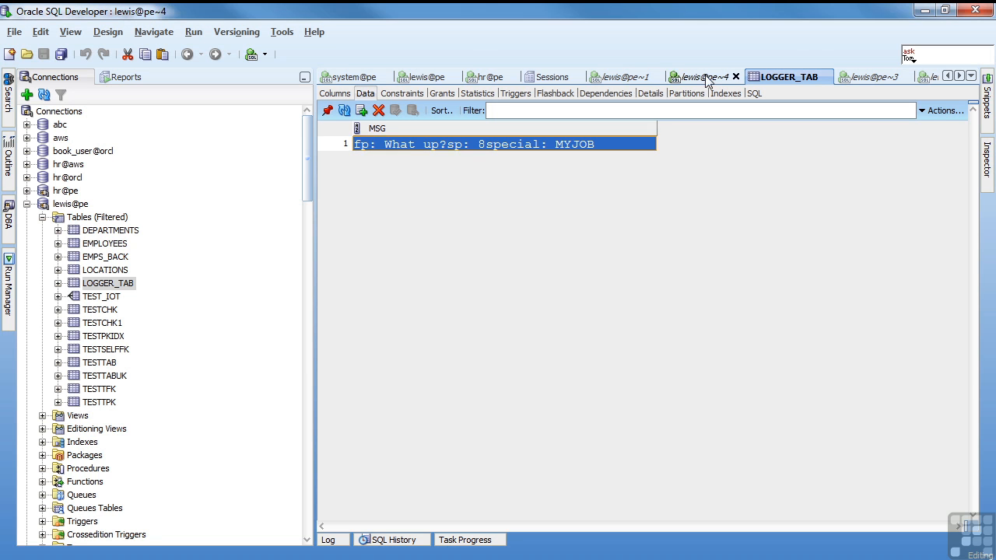
From the lewis@pe~1 tree, right-click Scheduler Jobs and choose New Job.
click(622, 77)
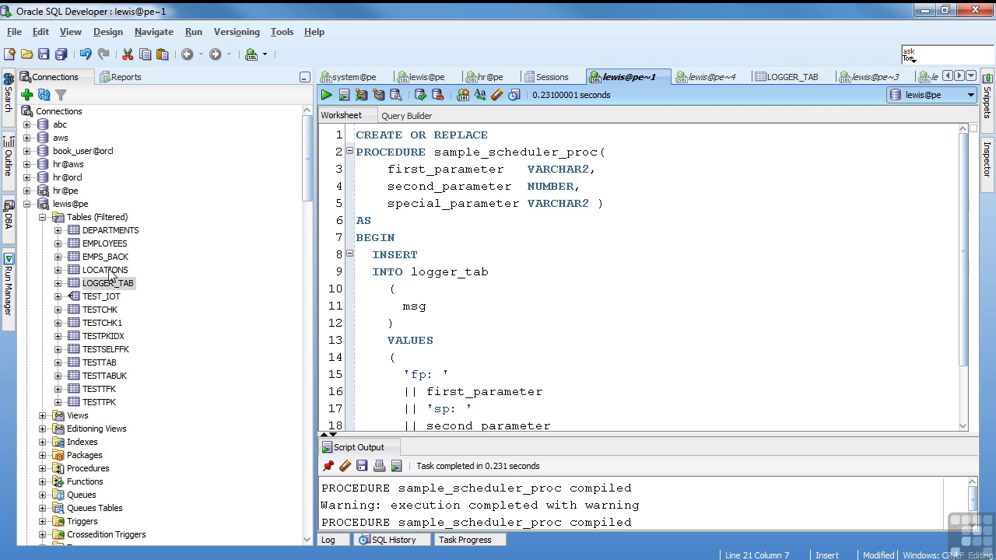
scroll(down, 3)
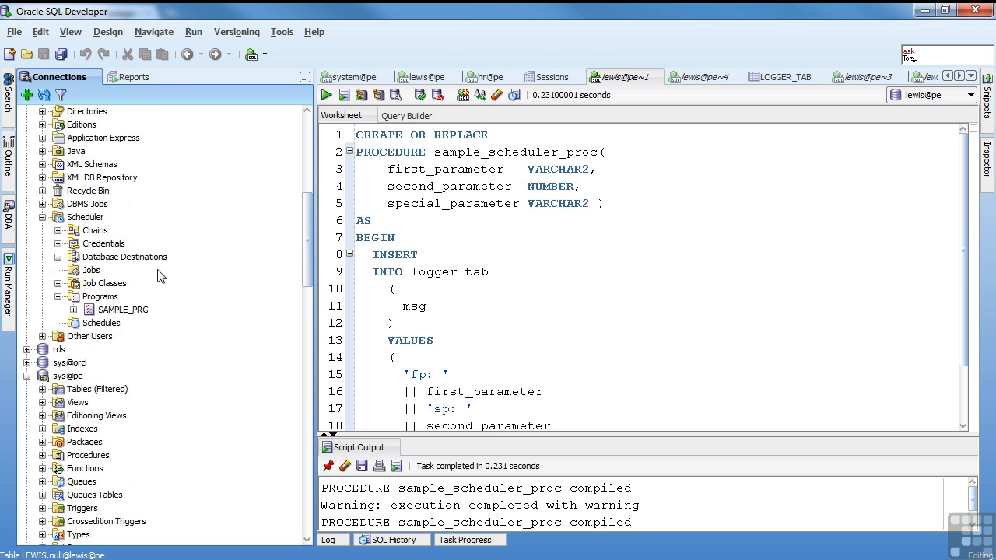
right_click(91, 270)
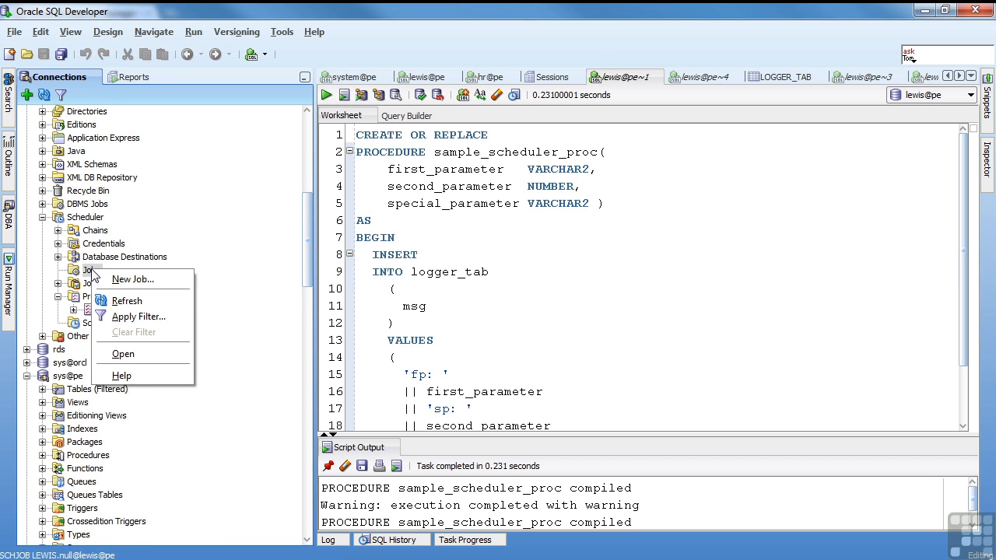
click(132, 278)
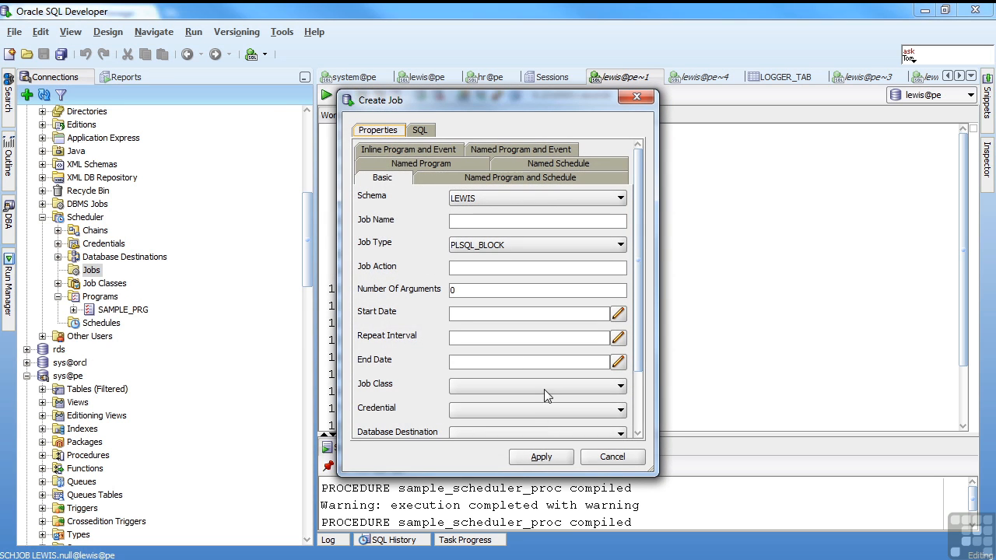
click(612, 457)
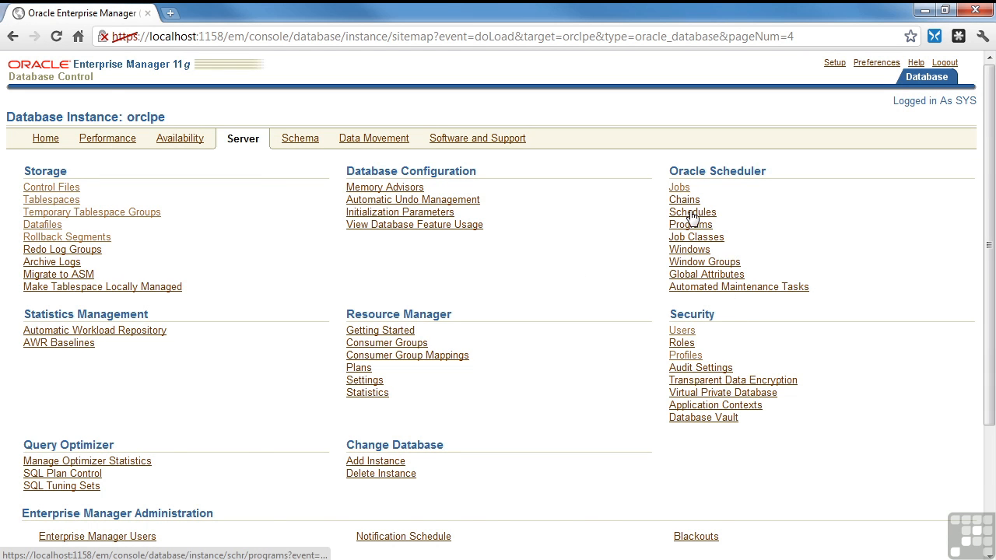
click(690, 224)
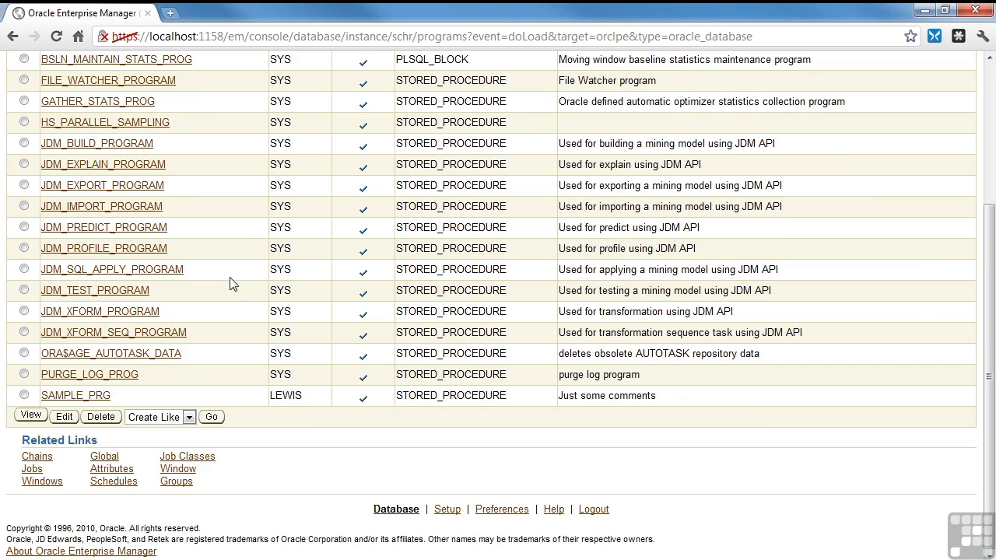
click(75, 395)
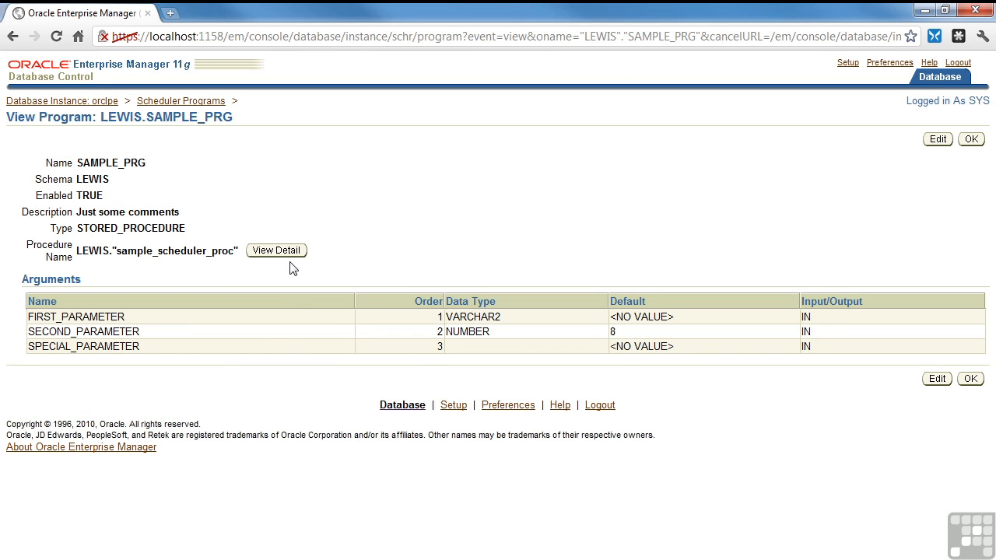
click(276, 250)
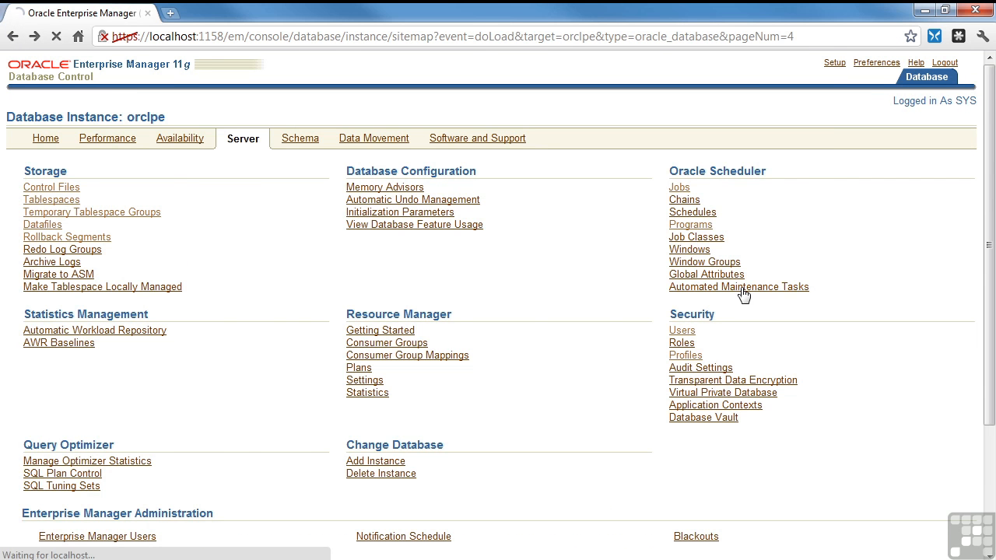
click(738, 286)
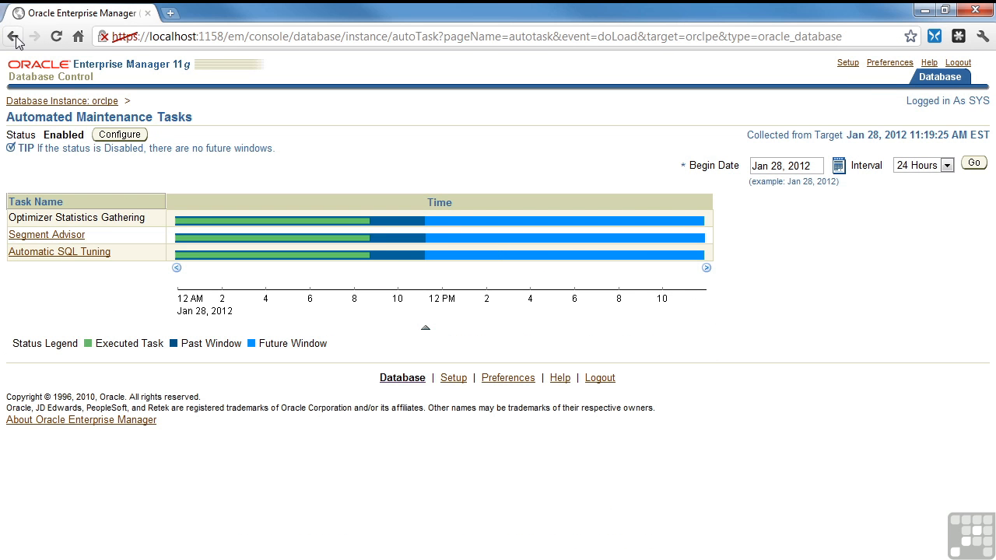
click(14, 36)
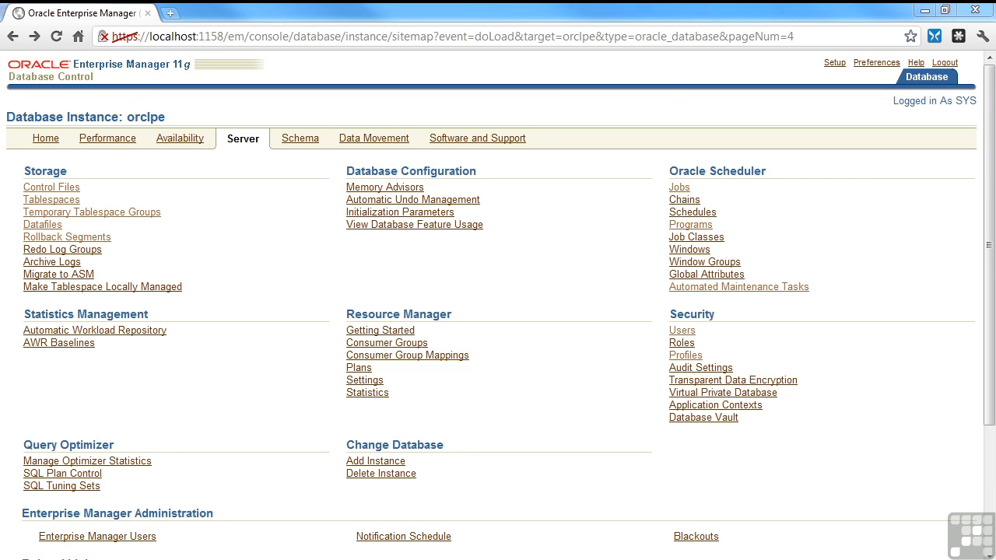